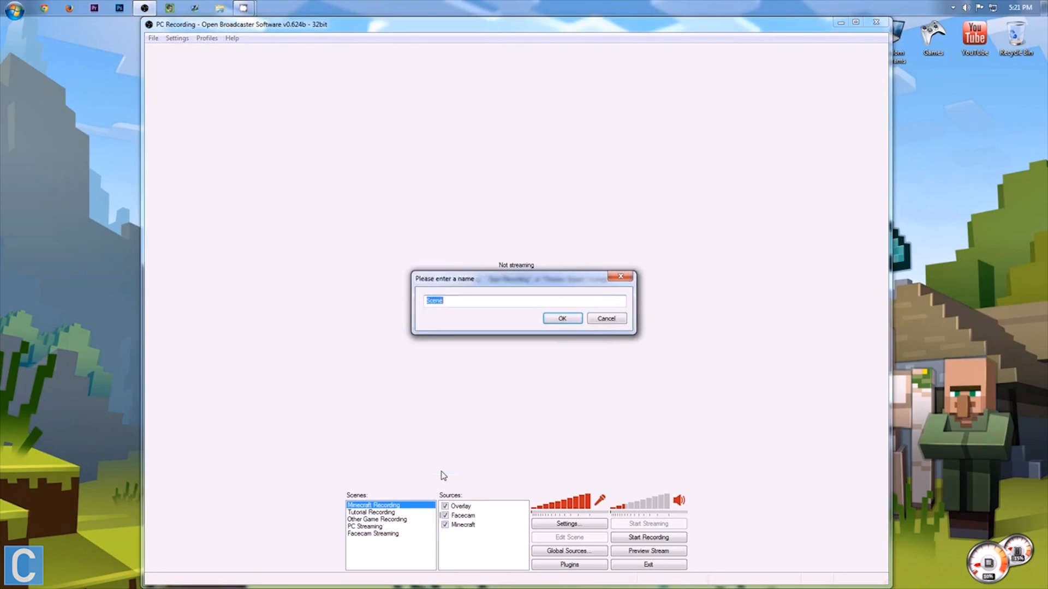
# Confirm the new scene name 'Tutorial' and bring up the Global Sources list holding Facecam.
pyautogui.click(561, 317)
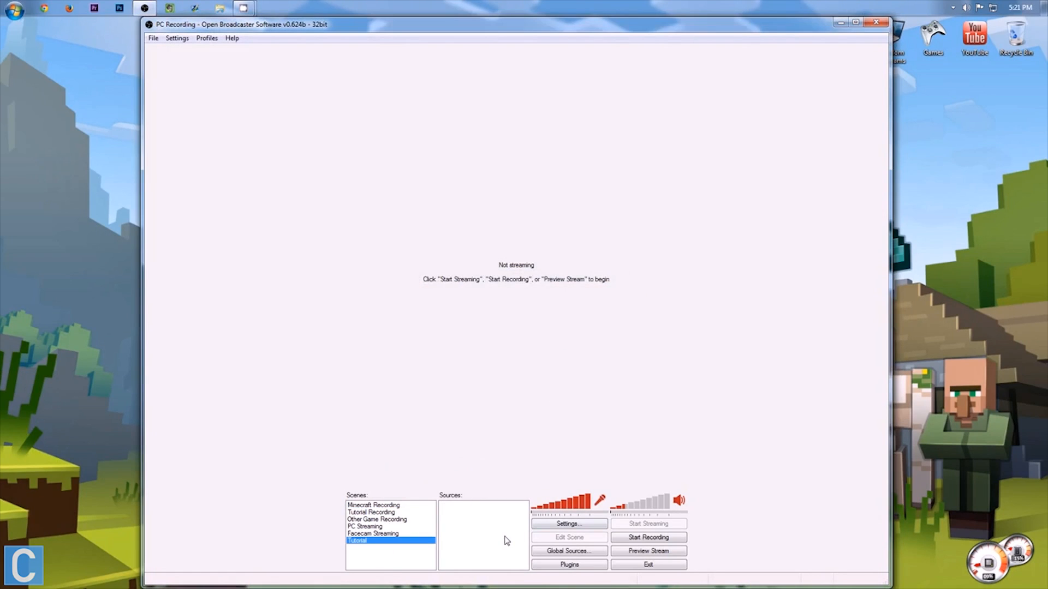
pyautogui.moveTo(568, 550)
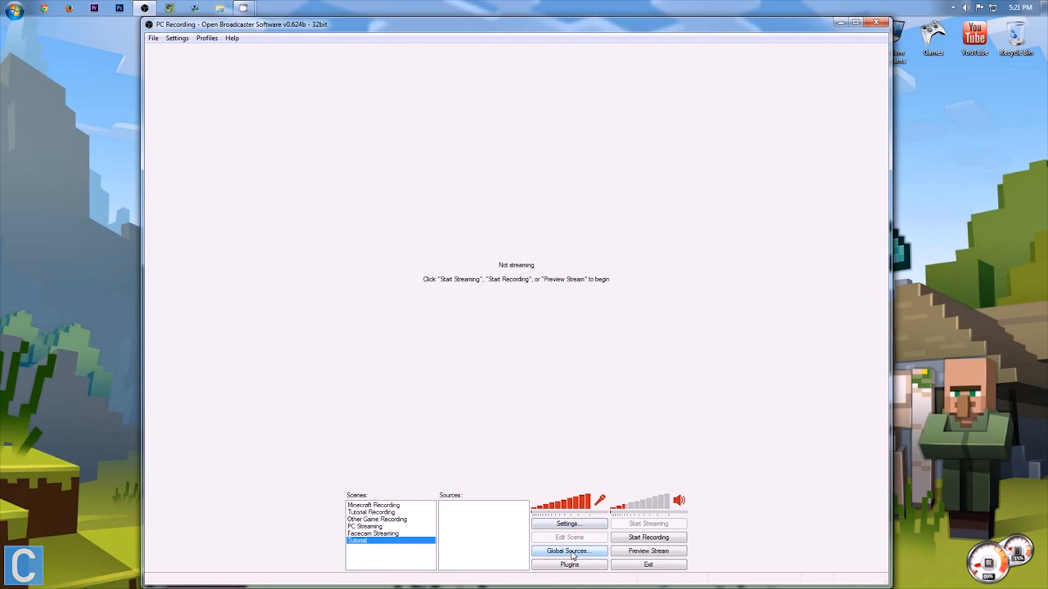
pyautogui.click(569, 550)
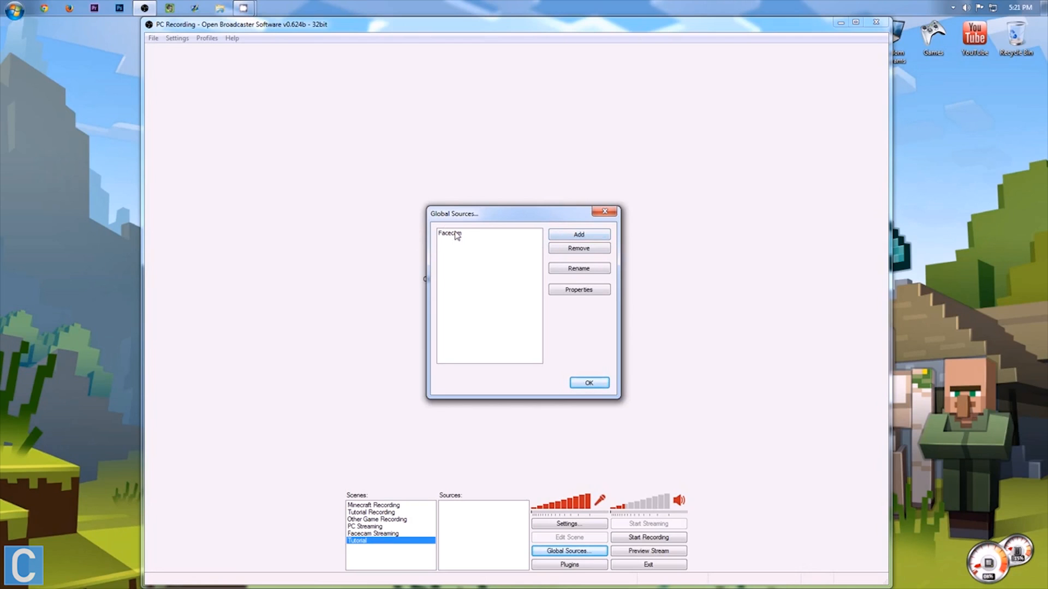
# Add the Facecam global source to the Tutorial scene and bring up its device properties.
pyautogui.click(587, 382)
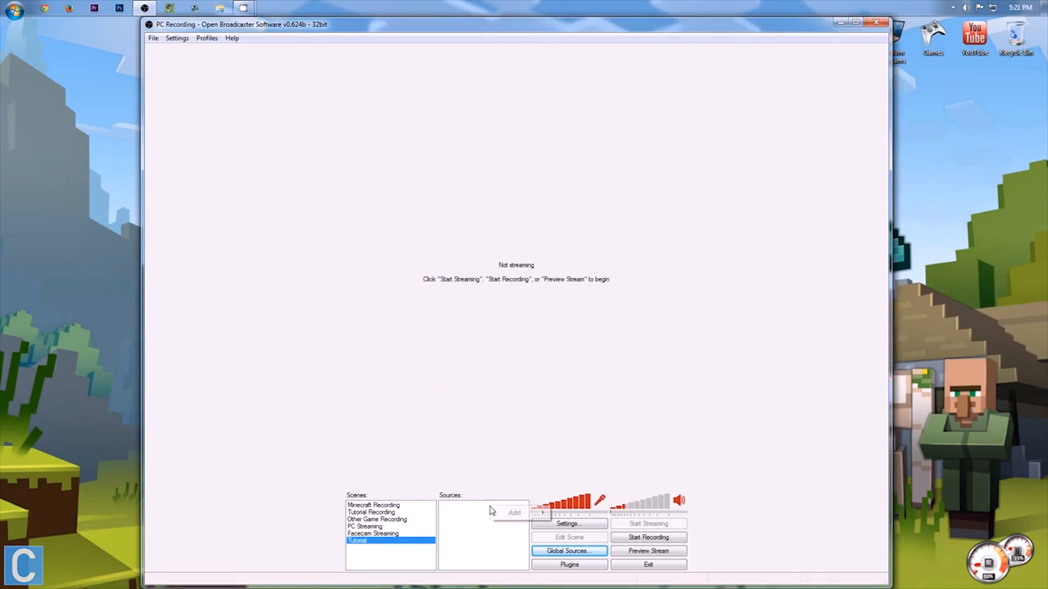
pyautogui.click(513, 513)
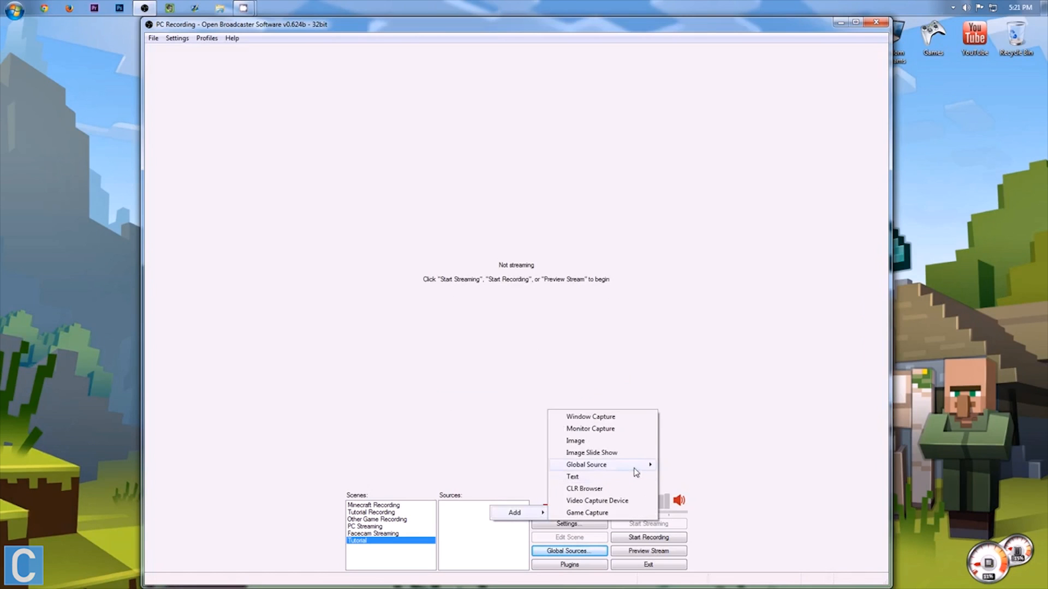
pyautogui.click(597, 501)
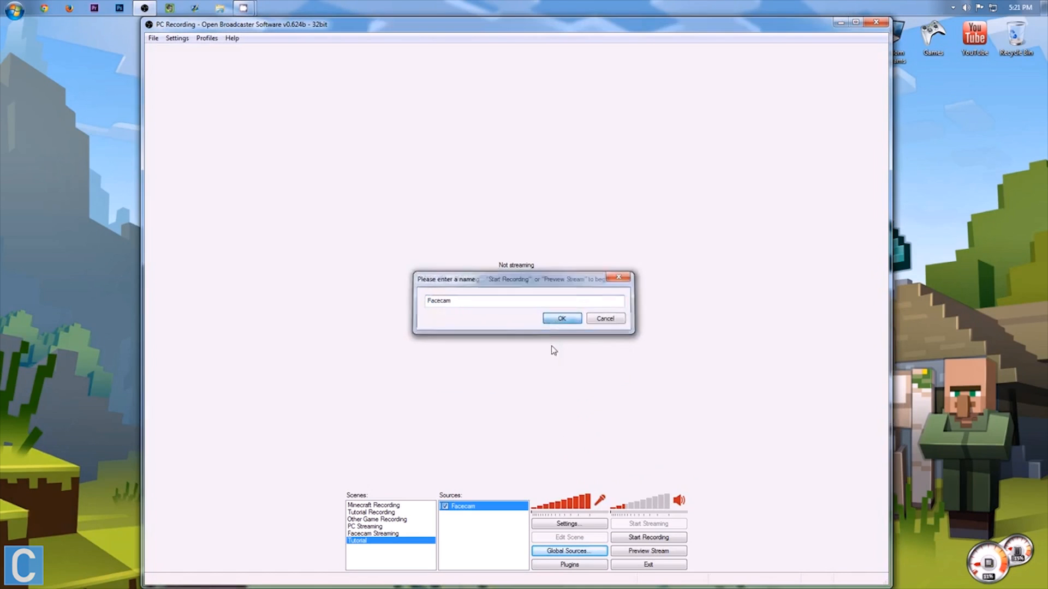
pyautogui.rightClick(463, 505)
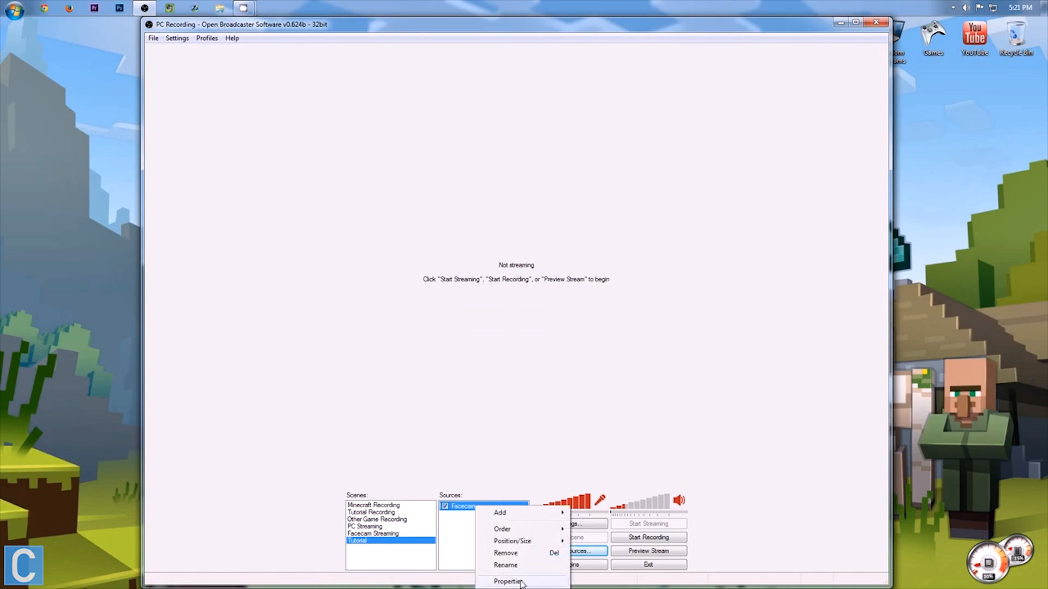
pyautogui.click(508, 582)
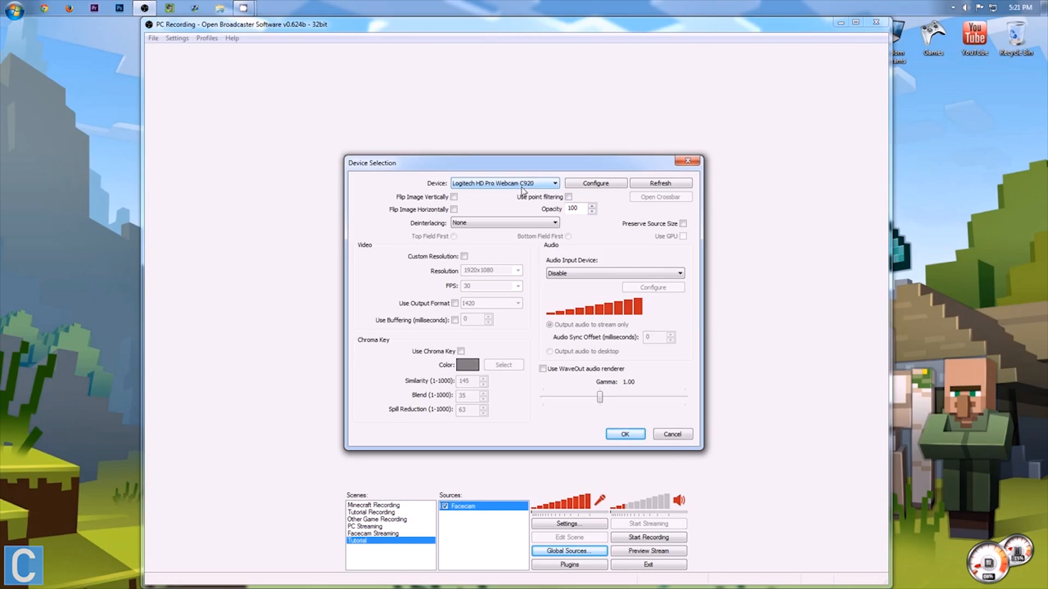
pyautogui.moveTo(328, 218)
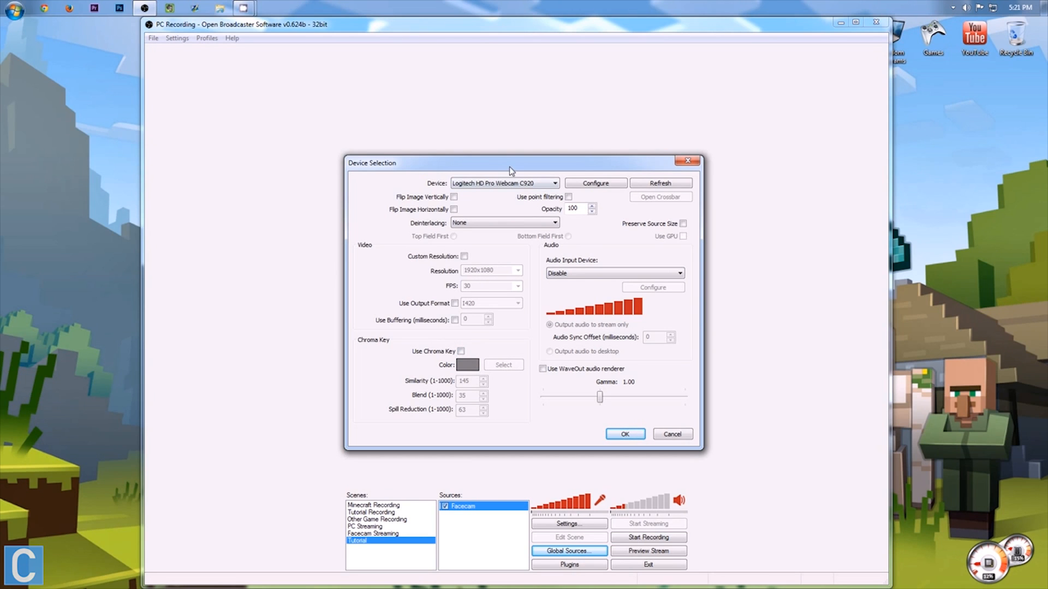
# Start the stream preview showing the webcam on green, then reopen Facecam's properties.
pyautogui.click(624, 434)
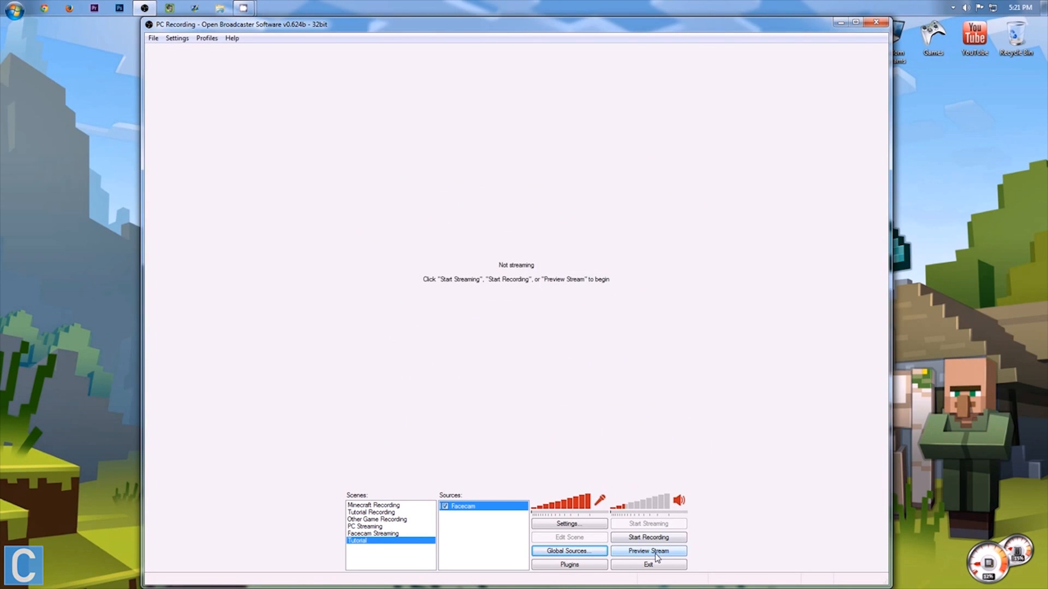
pyautogui.click(647, 550)
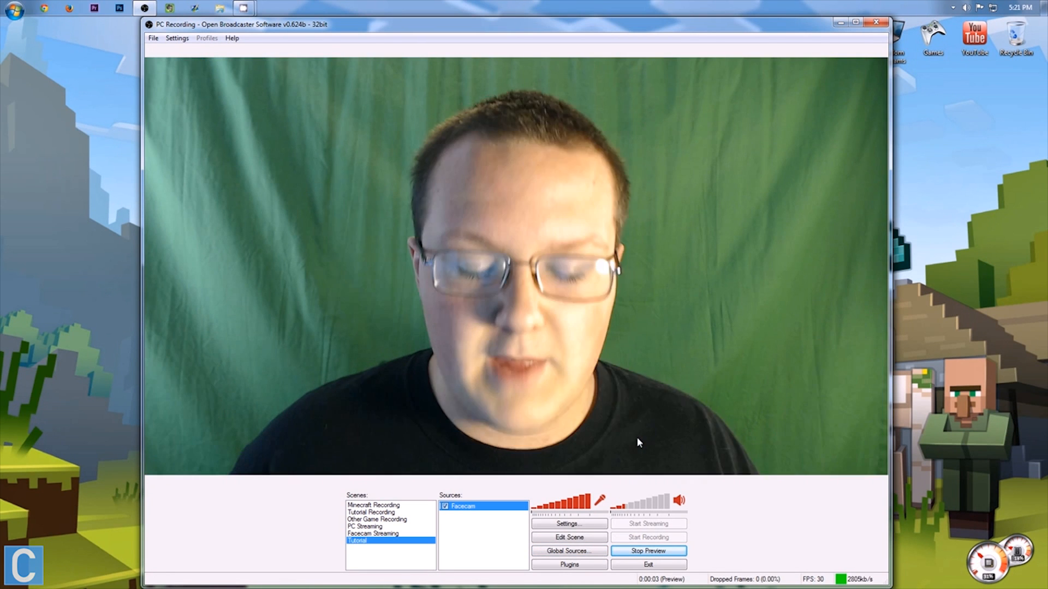
pyautogui.rightClick(462, 505)
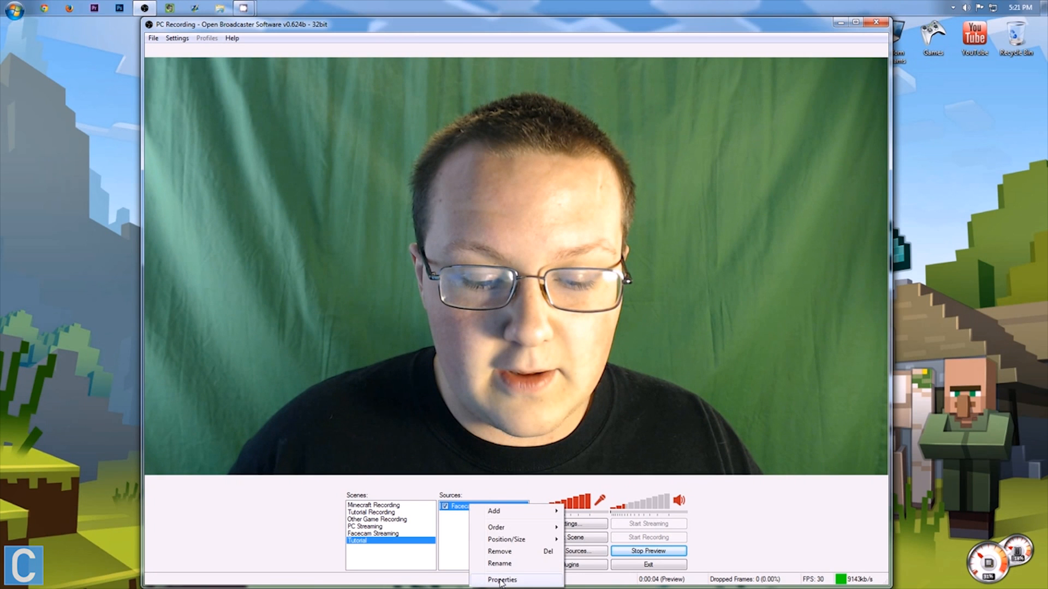
pyautogui.click(502, 580)
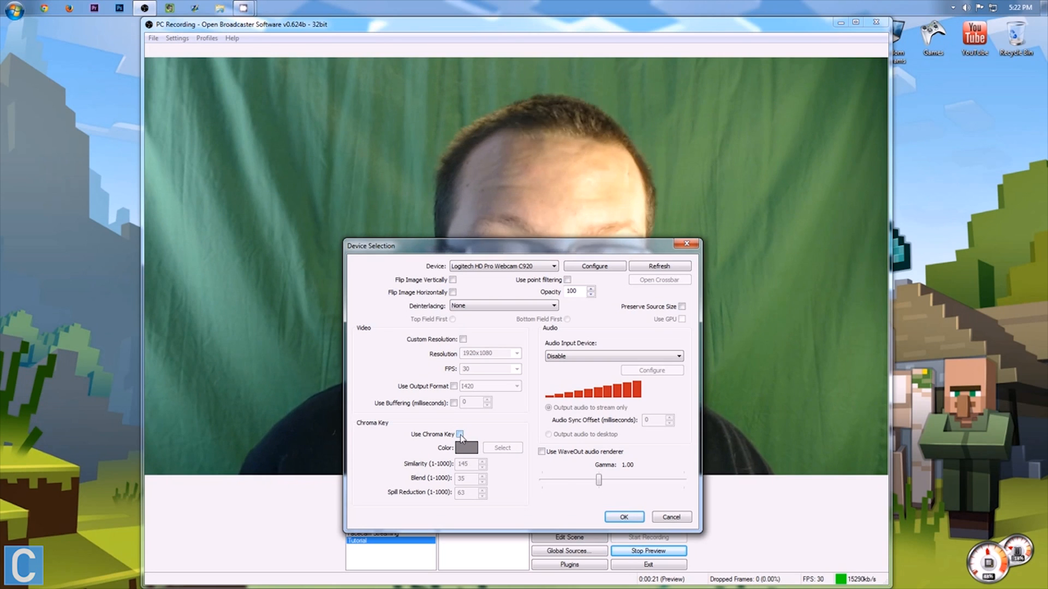
# Enable Use Chroma Key and pick the green backdrop from the preview as the key colour.
pyautogui.click(459, 434)
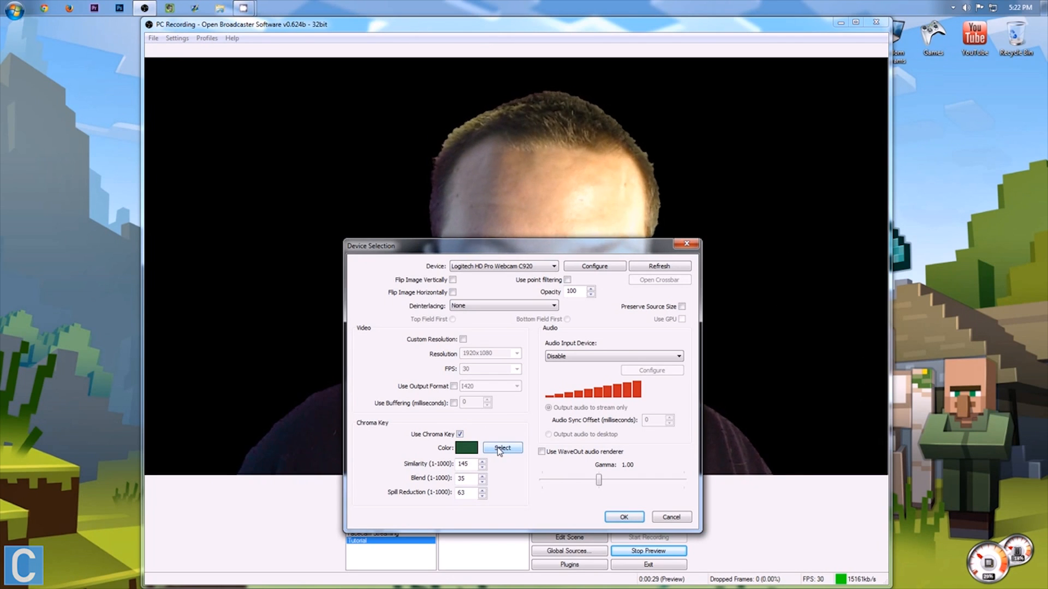
pyautogui.click(501, 447)
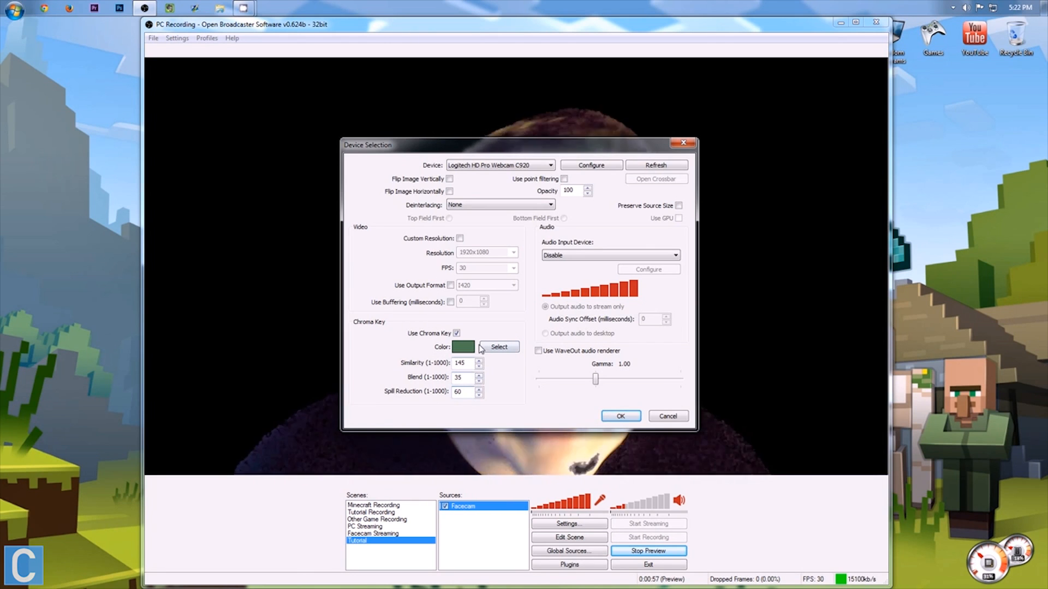
# Tune chroma key similarity to 108 and blend to 22 for a clean cutout, then apply.
pyautogui.click(465, 362)
pyautogui.write('101')
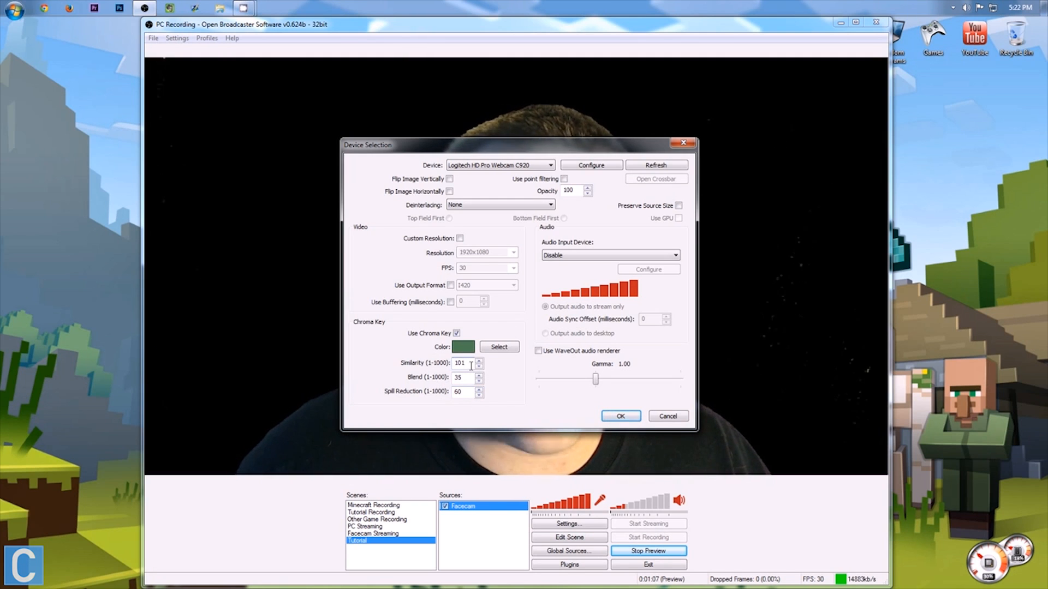
pyautogui.moveTo(749, 347)
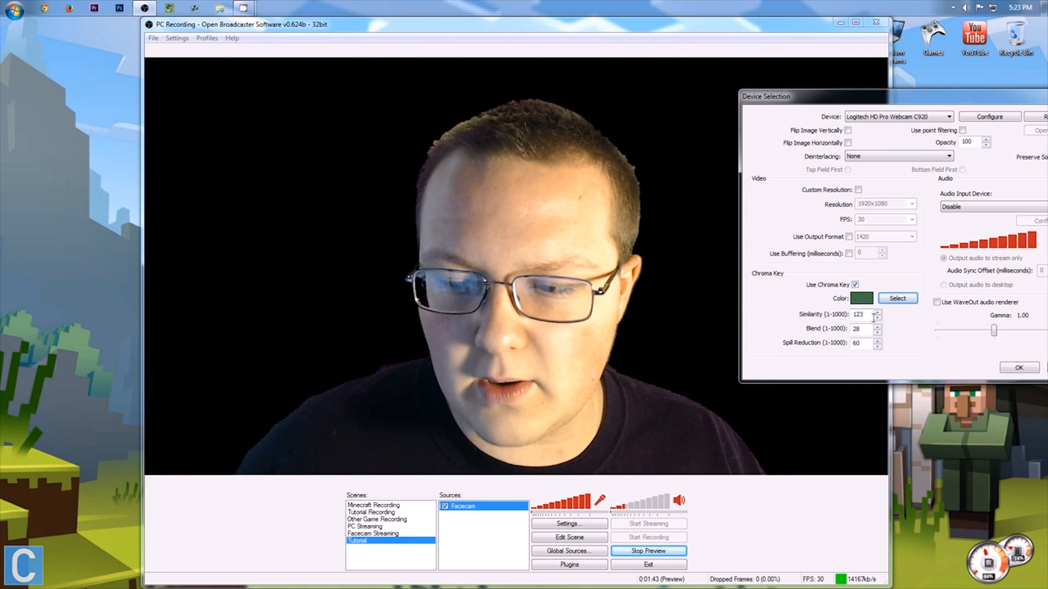
pyautogui.write('96')
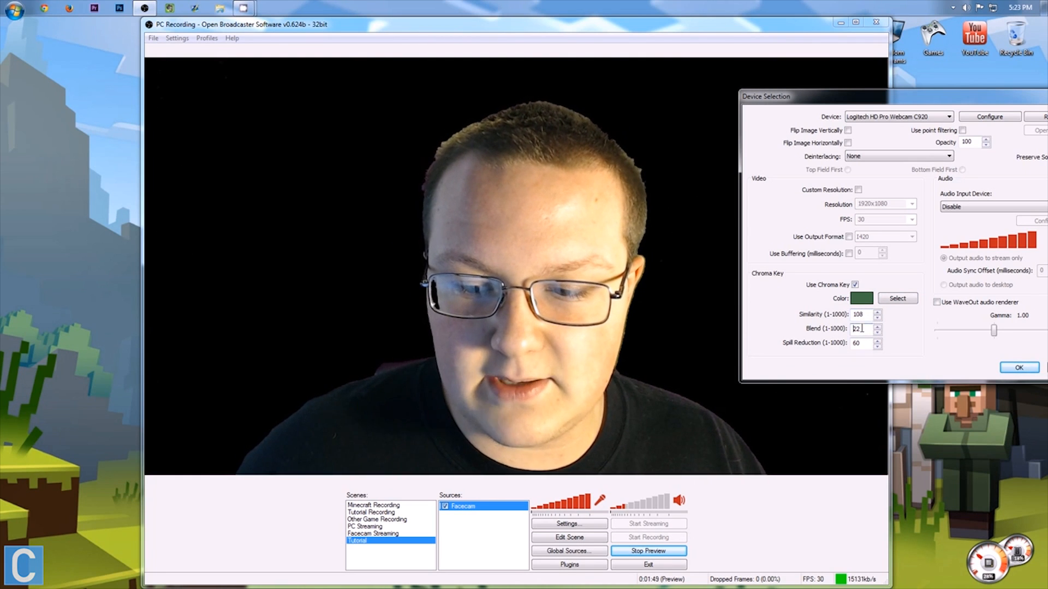
pyautogui.click(1019, 368)
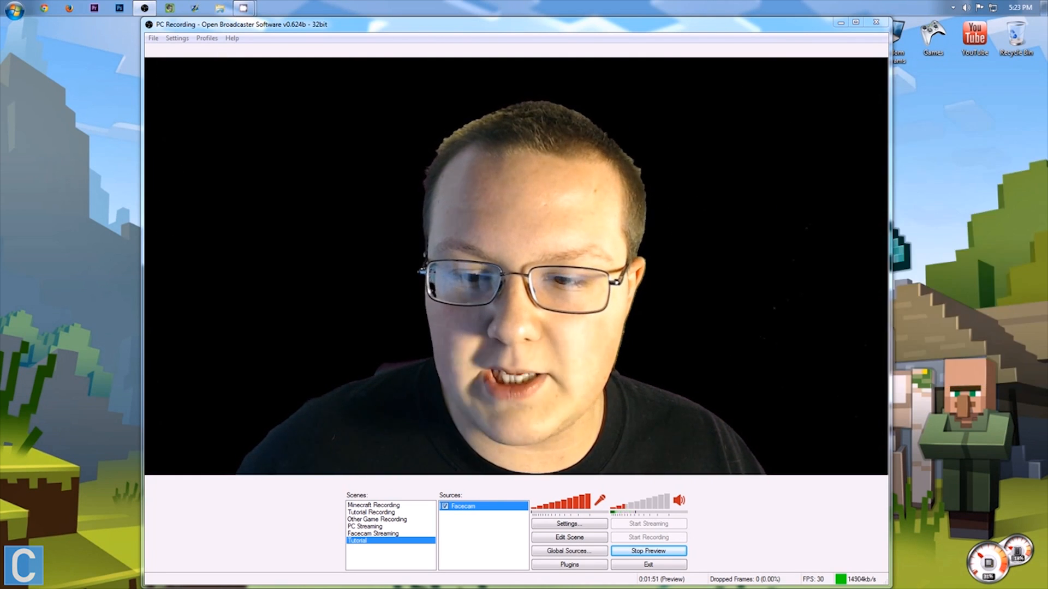
# Raise Facecam's chroma key similarity to 120 and blend to 40, checking the preview.
pyautogui.doubleClick(463, 505)
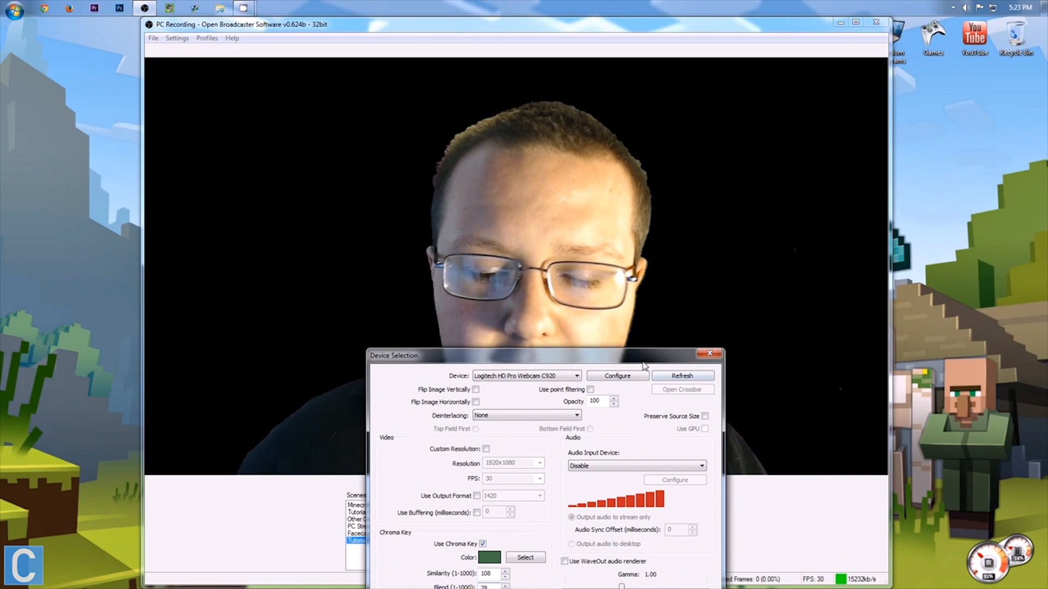
pyautogui.moveTo(392, 355); pyautogui.dragTo(573, 111)
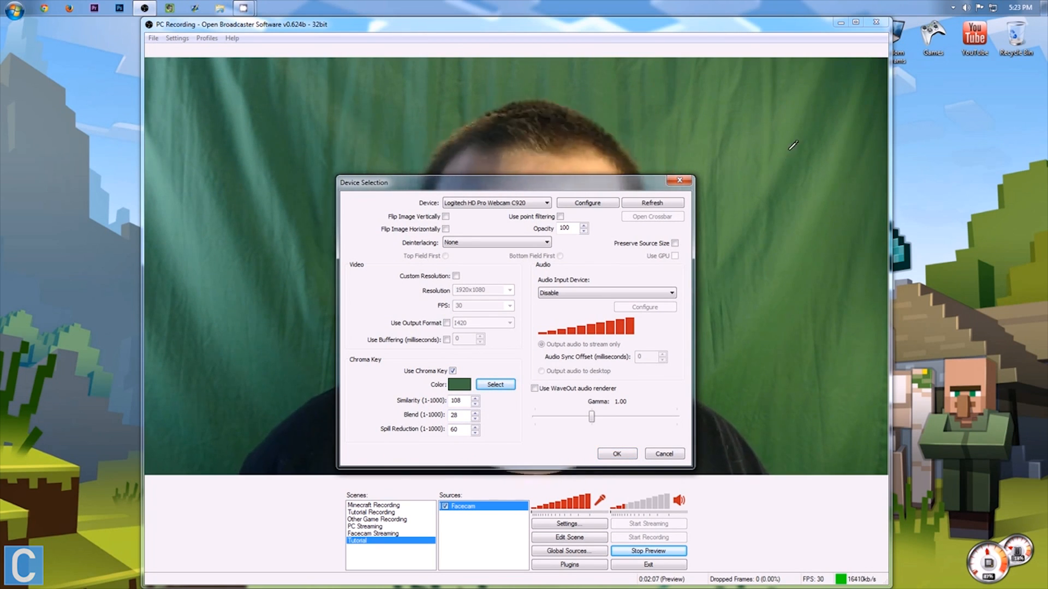
pyautogui.moveTo(511, 59)
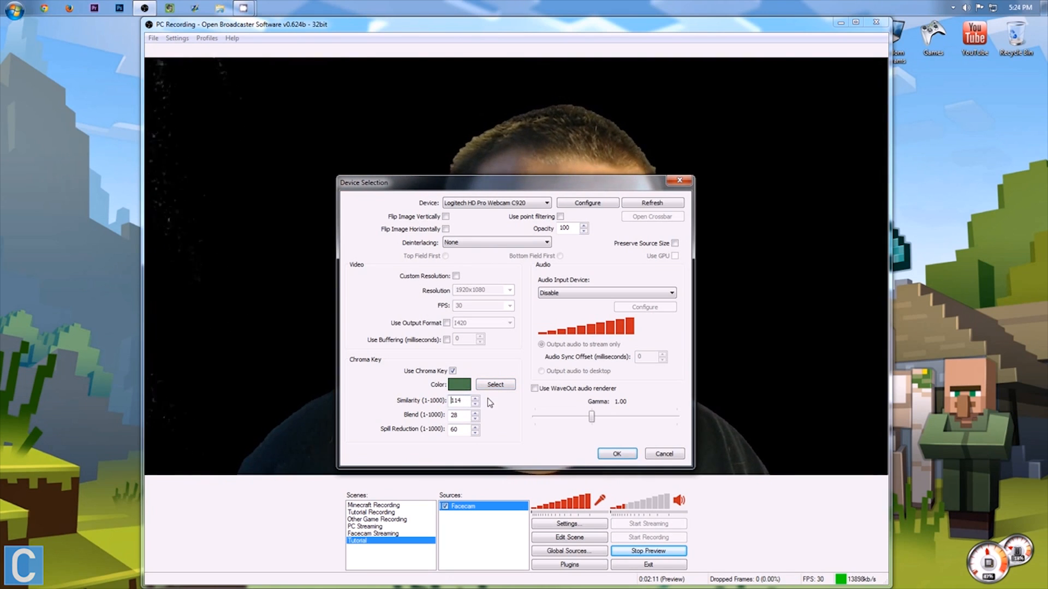
pyautogui.click(459, 401)
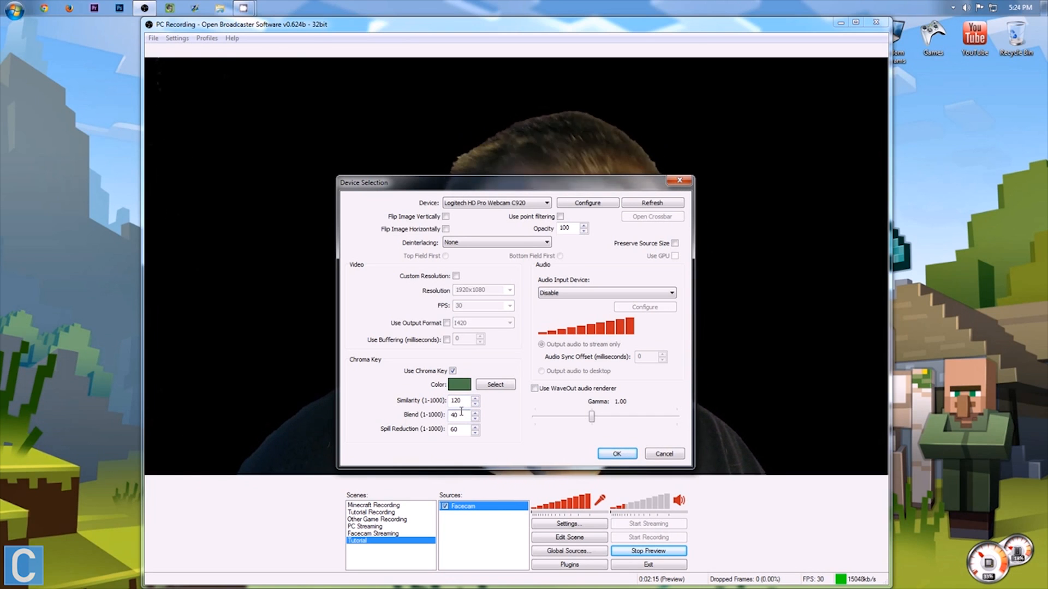
pyautogui.moveTo(365, 182); pyautogui.dragTo(563, 189)
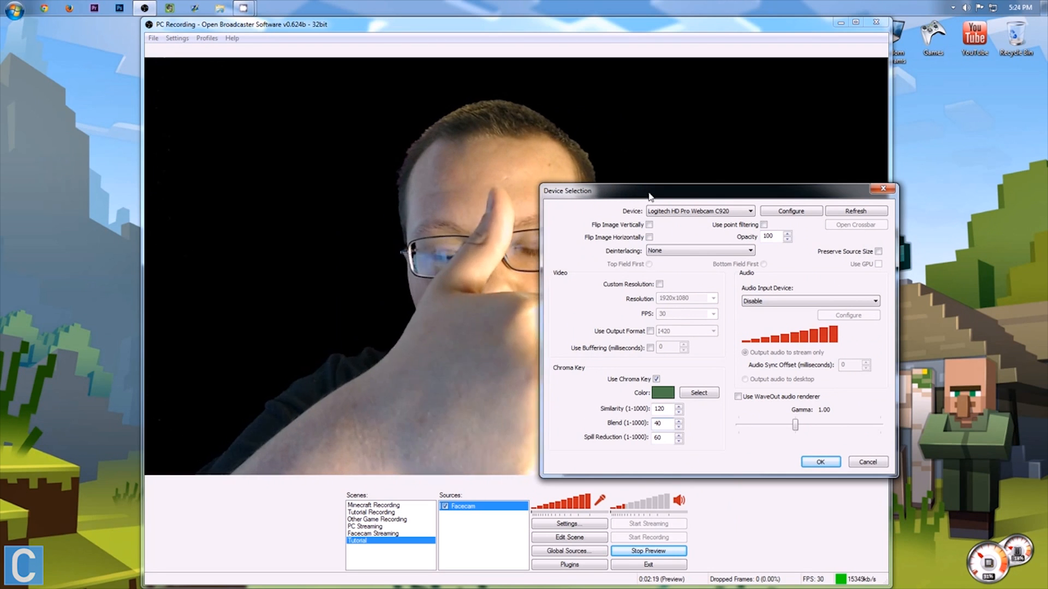
pyautogui.moveTo(648, 190); pyautogui.dragTo(438, 214)
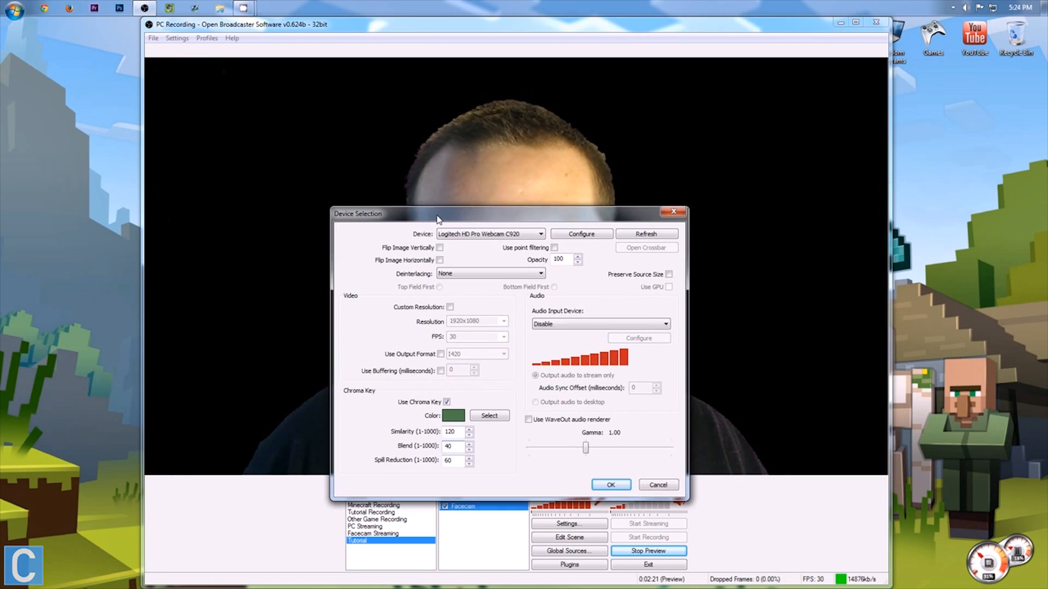